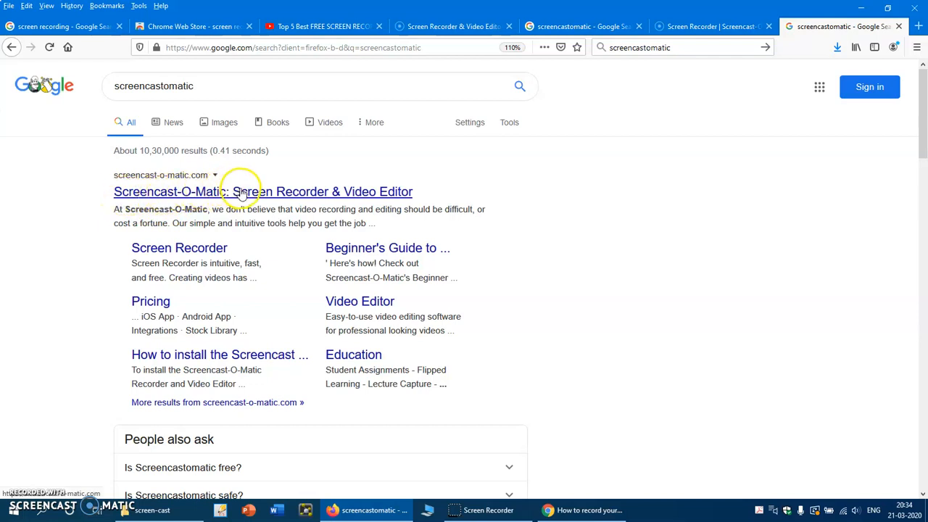
{"action": "mouse_move", "coordinate": [413, 199]}
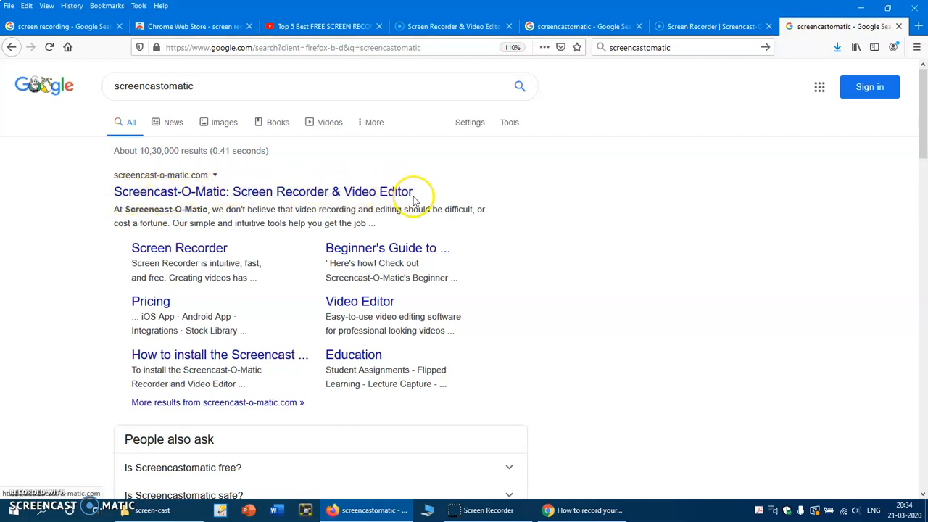
{"action": "mouse_move", "coordinate": [179, 247]}
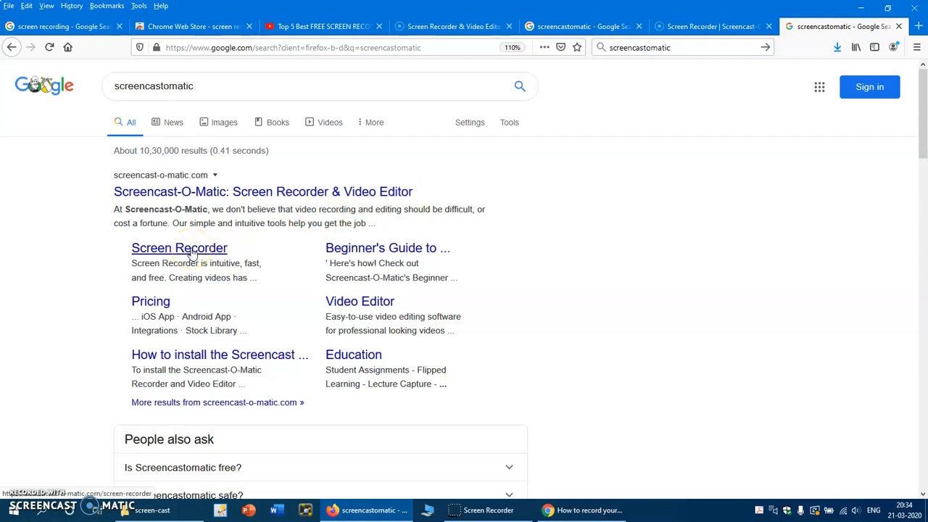
Open the 'Screen Recorder' sitelink under the Screencast-O-Matic search result.
{"action": "left_click", "coordinate": [179, 248]}
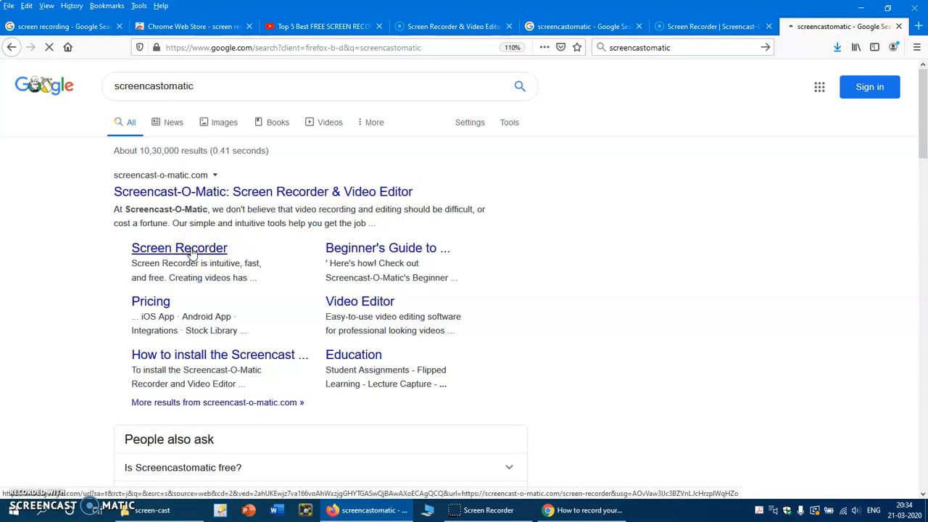
Load the Screen Recorder page showing Launch Free Recorder and UPGRADE Recorder options.
{"action": "left_click", "coordinate": [179, 247]}
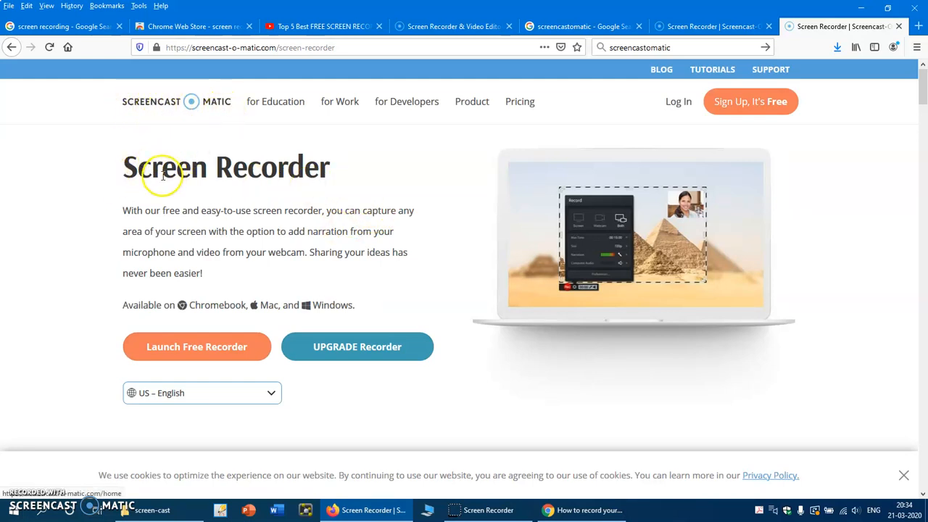
{"action": "mouse_move", "coordinate": [326, 189]}
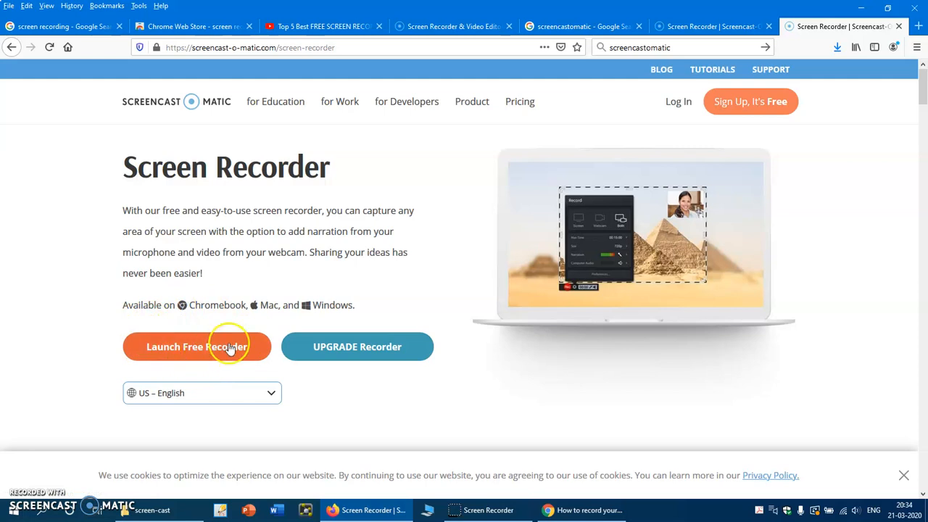
{"action": "mouse_move", "coordinate": [181, 322]}
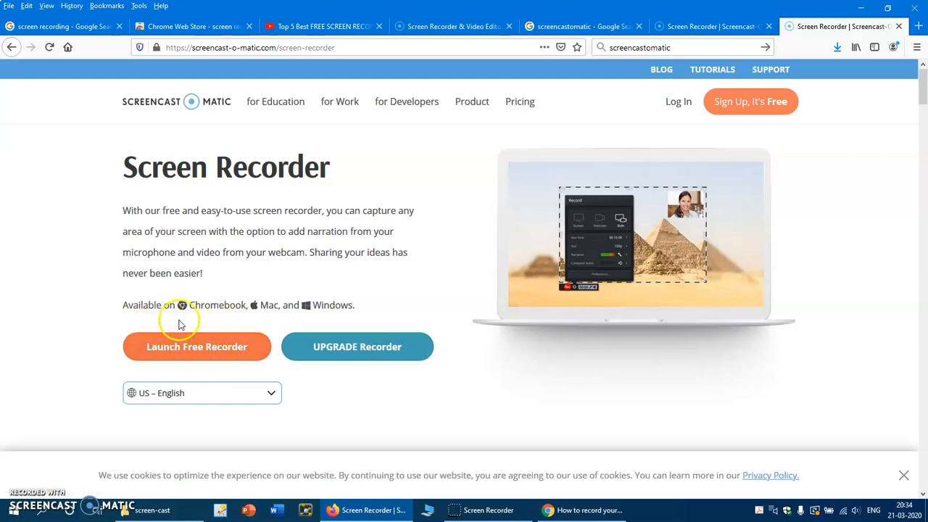
{"action": "mouse_move", "coordinate": [217, 347]}
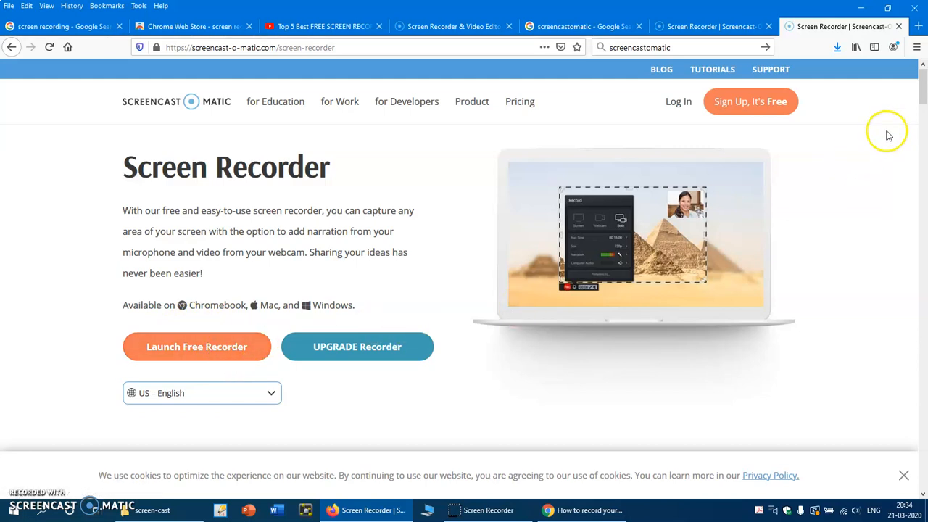
Scroll down to the 'Need to work offline?' section with Download Screen Recorder.
{"action": "scroll", "scroll_direction": "down", "scroll_amount": 3}
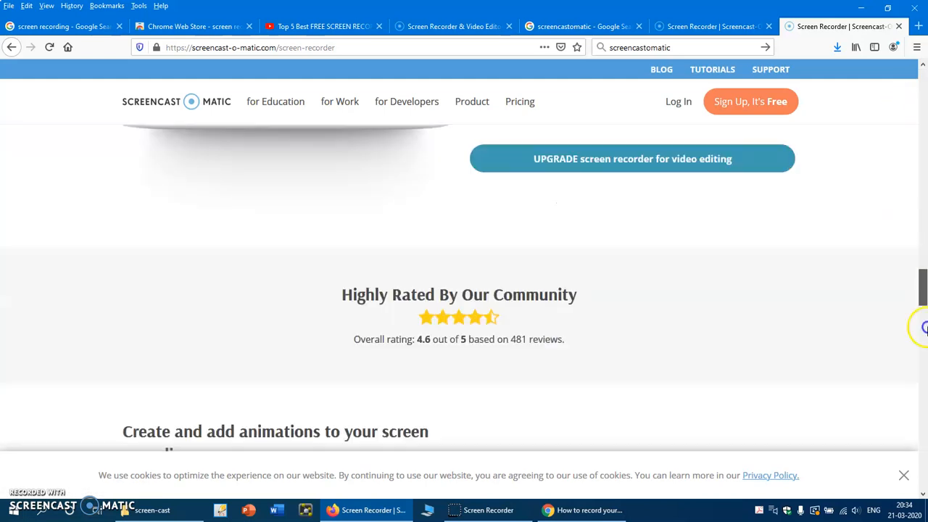
{"action": "scroll", "scroll_direction": "down", "scroll_amount": 3}
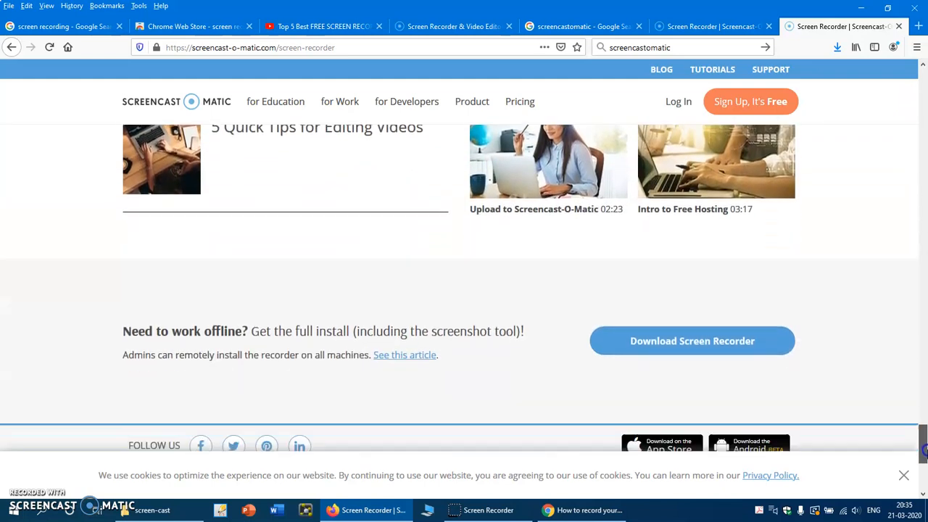
{"action": "scroll", "scroll_direction": "down", "scroll_amount": 3}
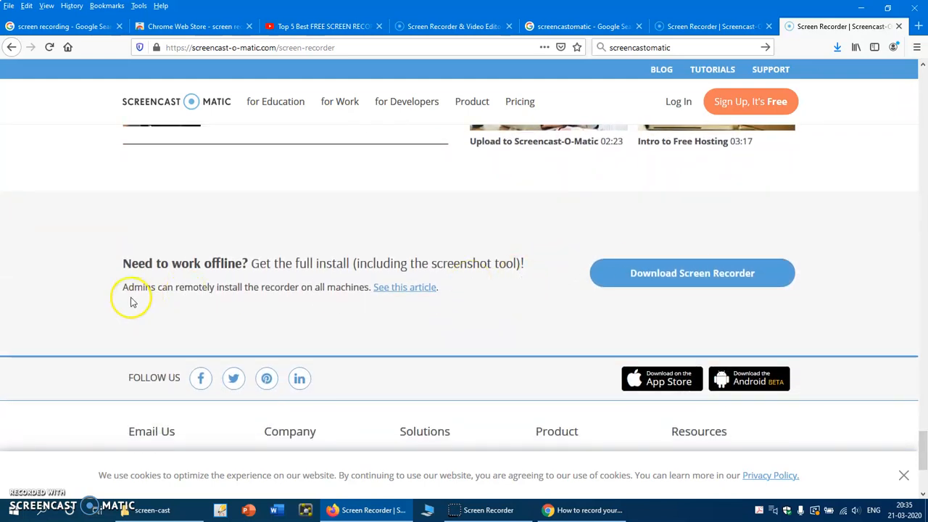
{"action": "mouse_move", "coordinate": [242, 279]}
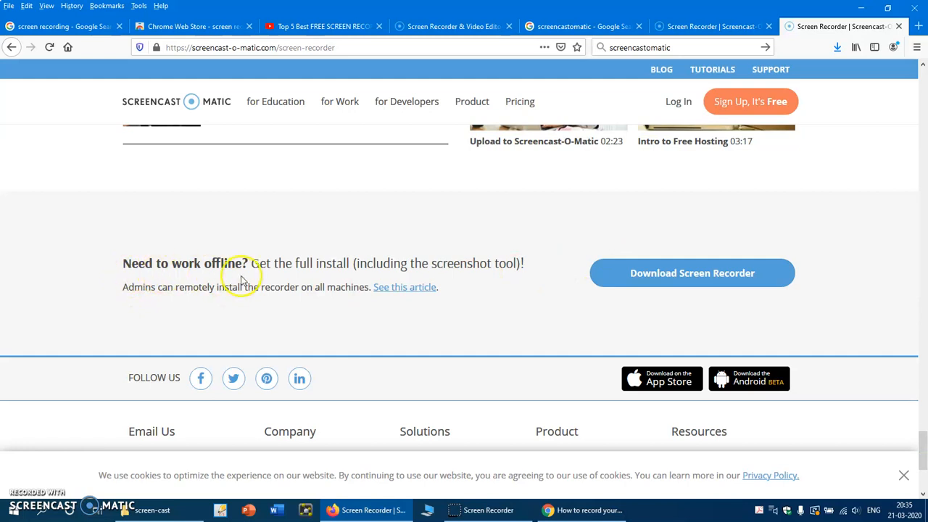
{"action": "mouse_move", "coordinate": [357, 277]}
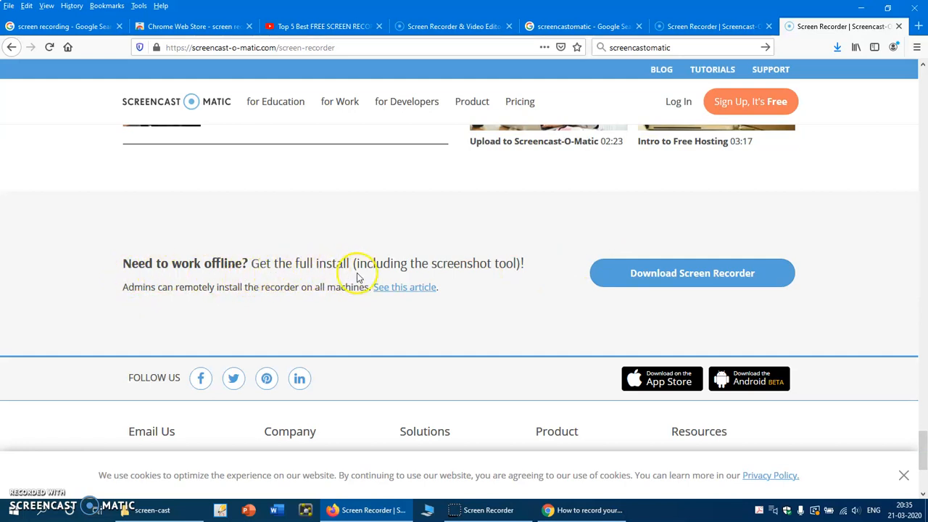
{"action": "mouse_move", "coordinate": [617, 260]}
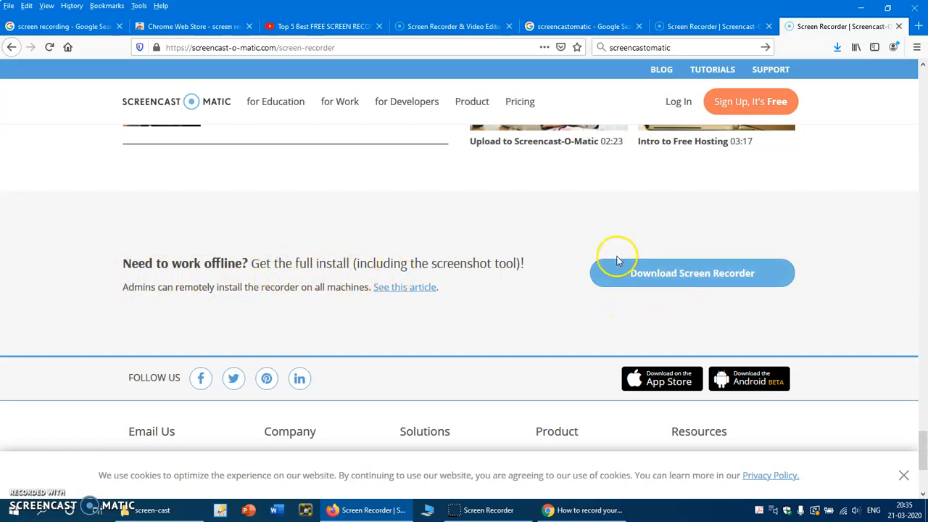
{"action": "mouse_move", "coordinate": [732, 257]}
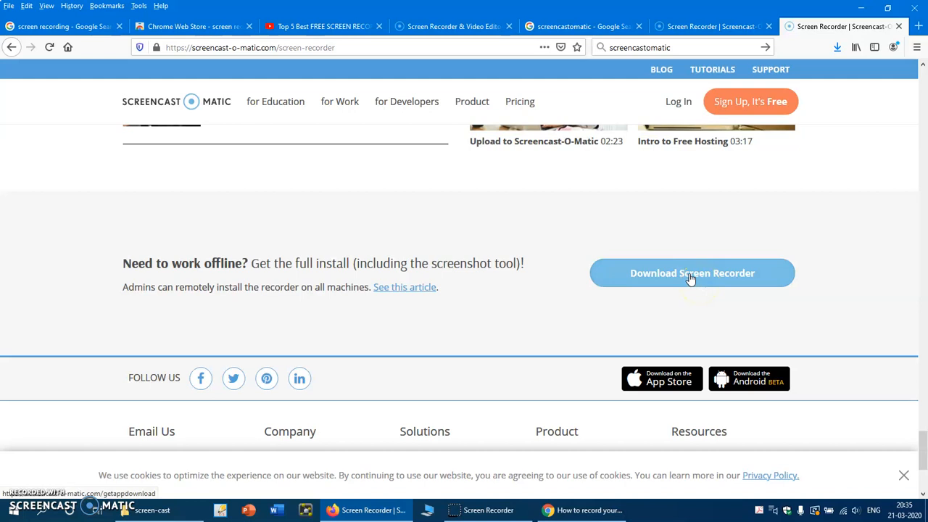
Download and save InstallScreencastOMatic-2.0.exe, then run the installer.
{"action": "left_click", "coordinate": [691, 272]}
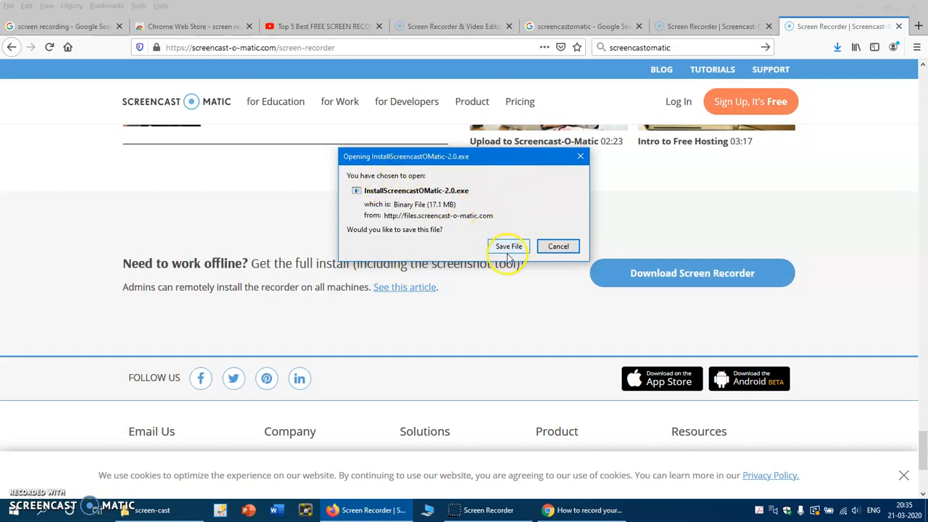
{"action": "left_click", "coordinate": [508, 245]}
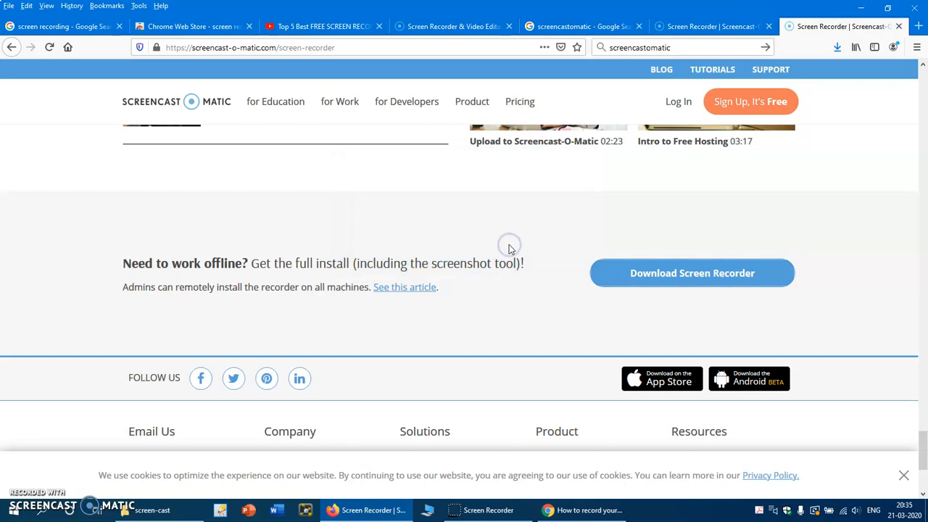
{"action": "mouse_move", "coordinate": [658, 186]}
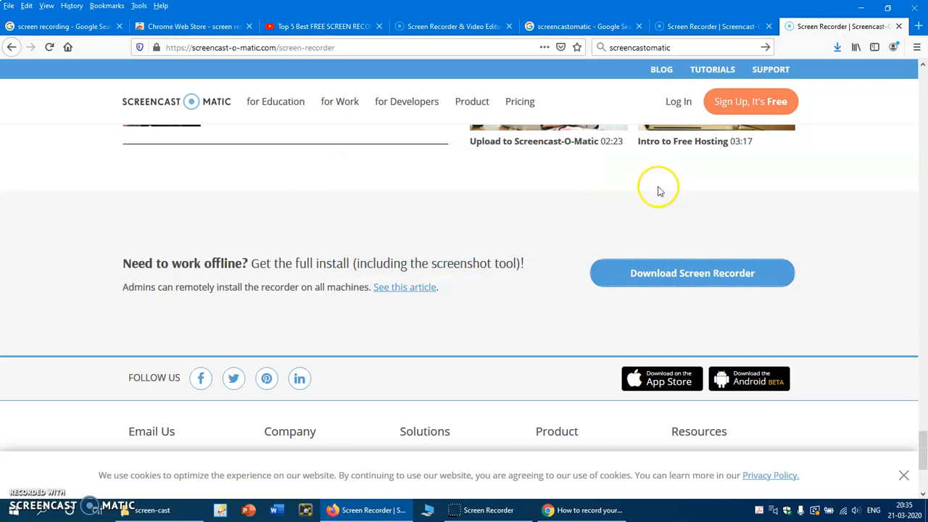
{"action": "left_click", "coordinate": [837, 47]}
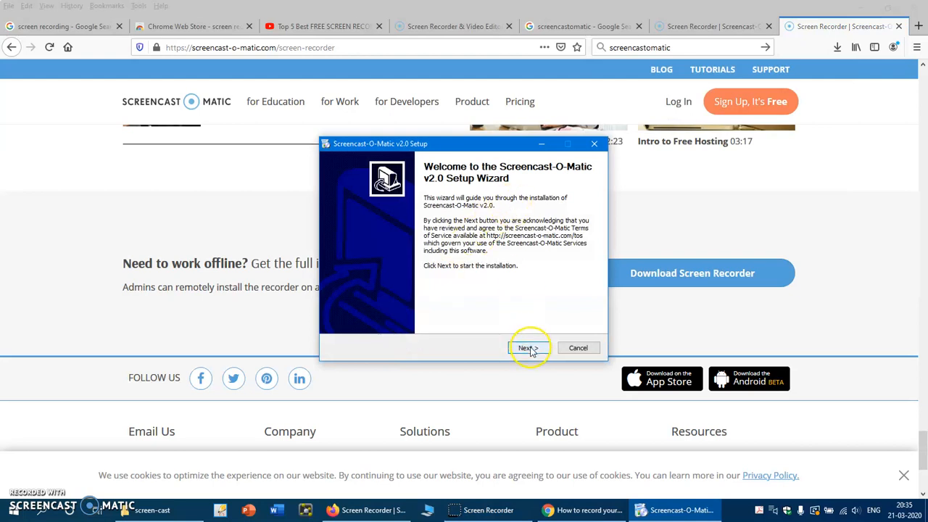
Continue past the welcome page and install for anyone using this computer.
{"action": "left_click", "coordinate": [528, 347]}
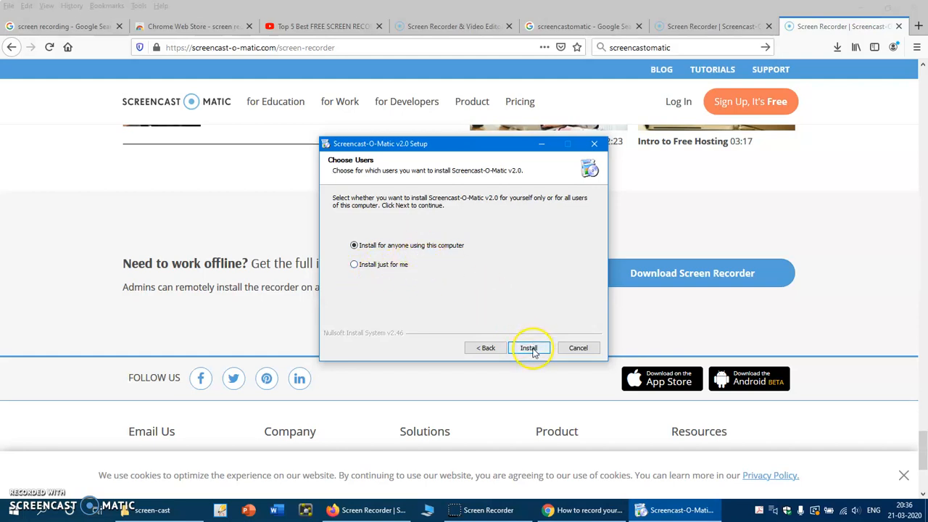
{"action": "left_click", "coordinate": [529, 348]}
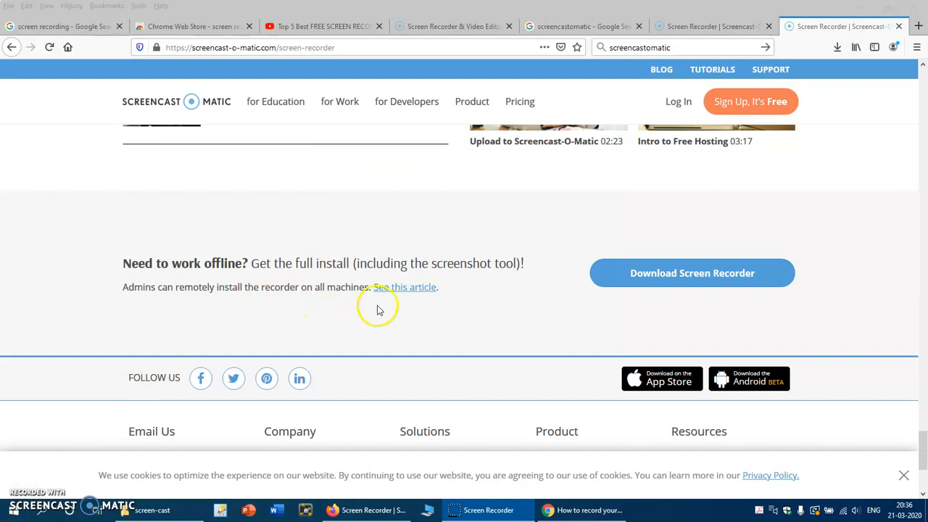
{"action": "mouse_move", "coordinate": [518, 510]}
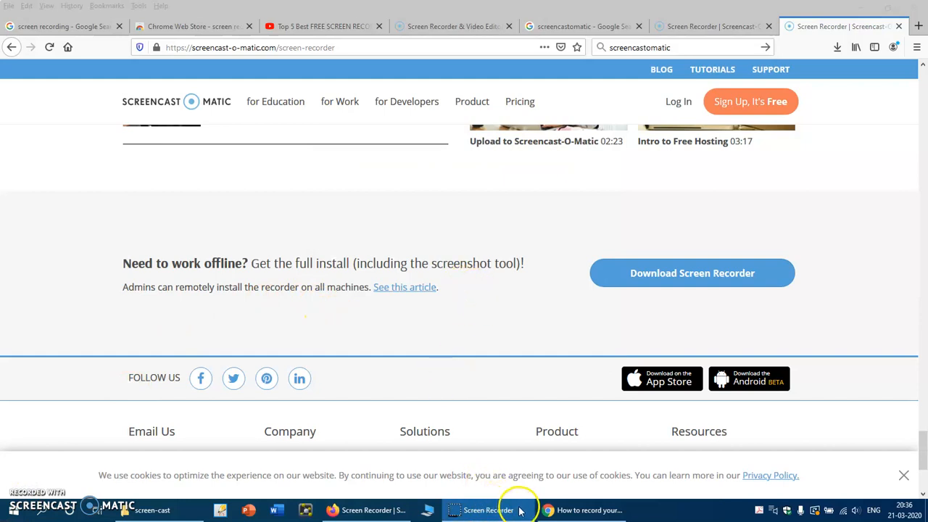
{"action": "mouse_move", "coordinate": [470, 500]}
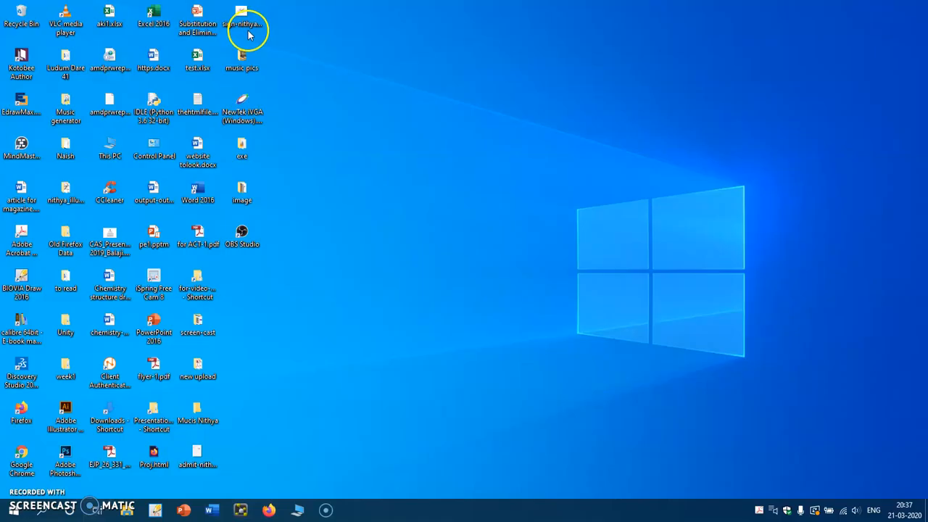
{"action": "mouse_move", "coordinate": [214, 271]}
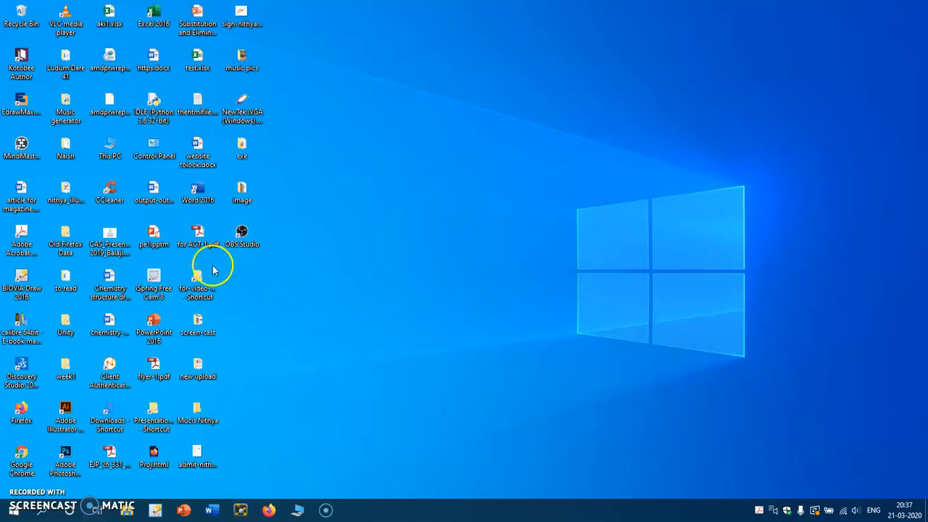
{"action": "mouse_move", "coordinate": [293, 383]}
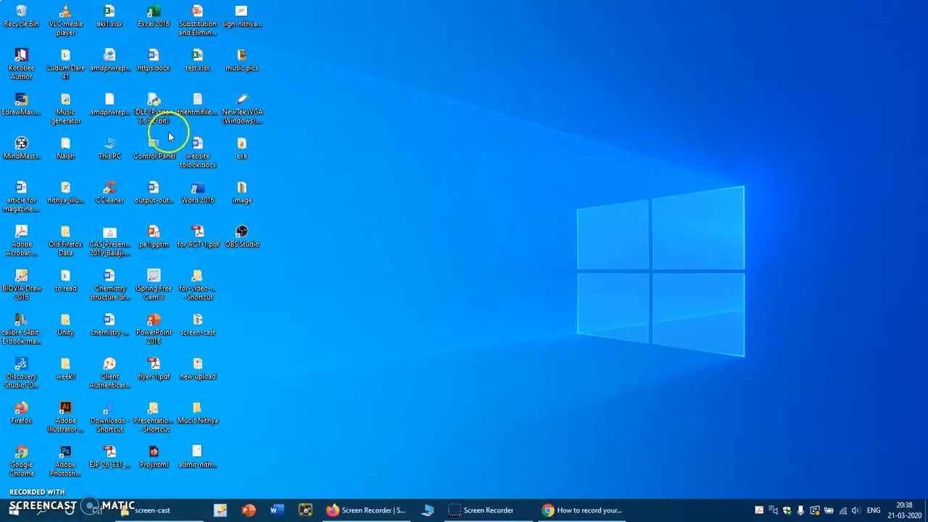
{"action": "mouse_move", "coordinate": [267, 496]}
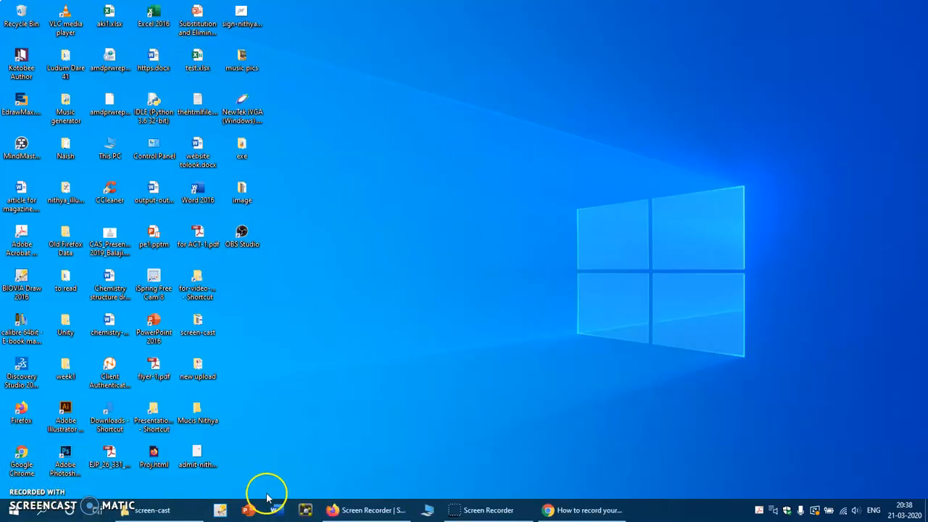
Start Screencast-O-Matic Screen Recorder from its taskbar entry.
{"action": "left_click", "coordinate": [487, 509]}
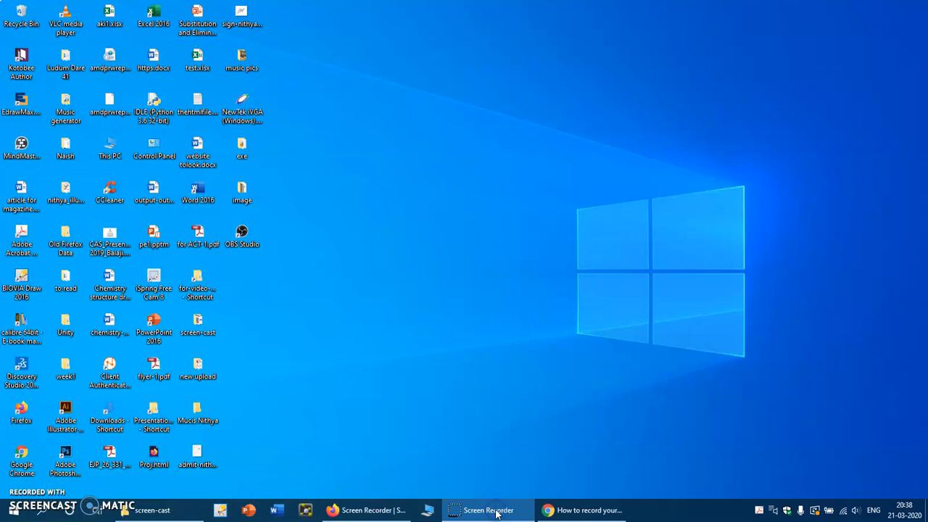
{"action": "left_click", "coordinate": [487, 509]}
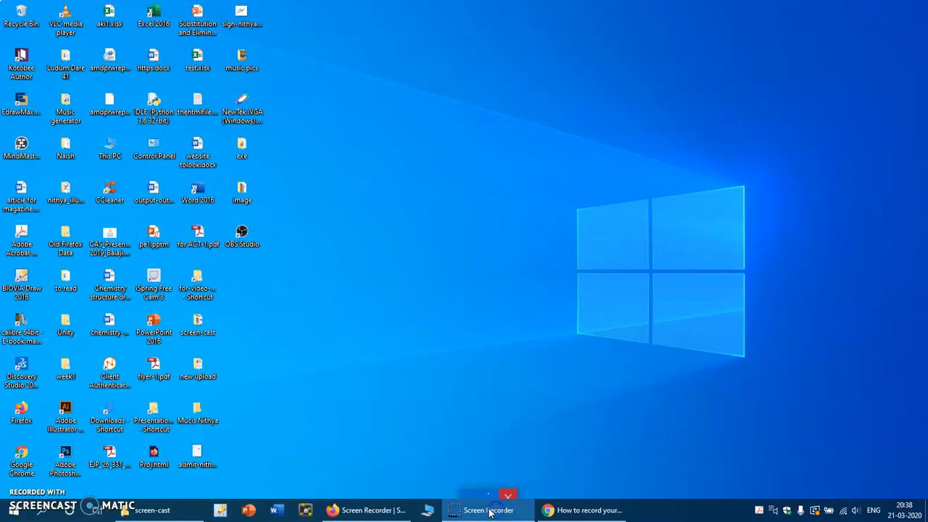